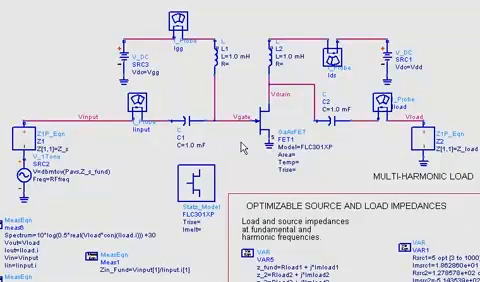
pyautogui.moveTo(257, 137)
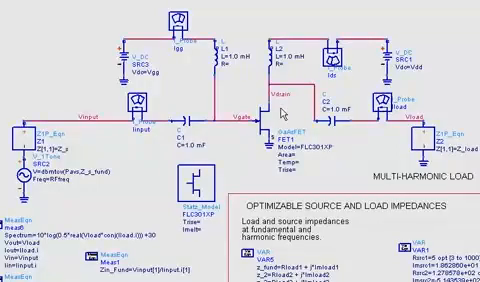
pyautogui.scroll(-3)
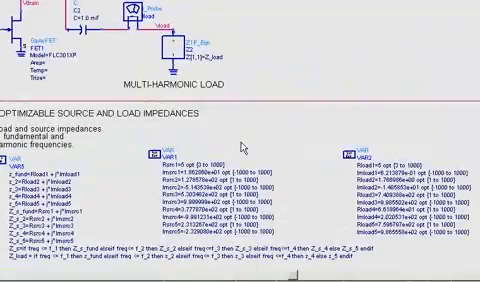